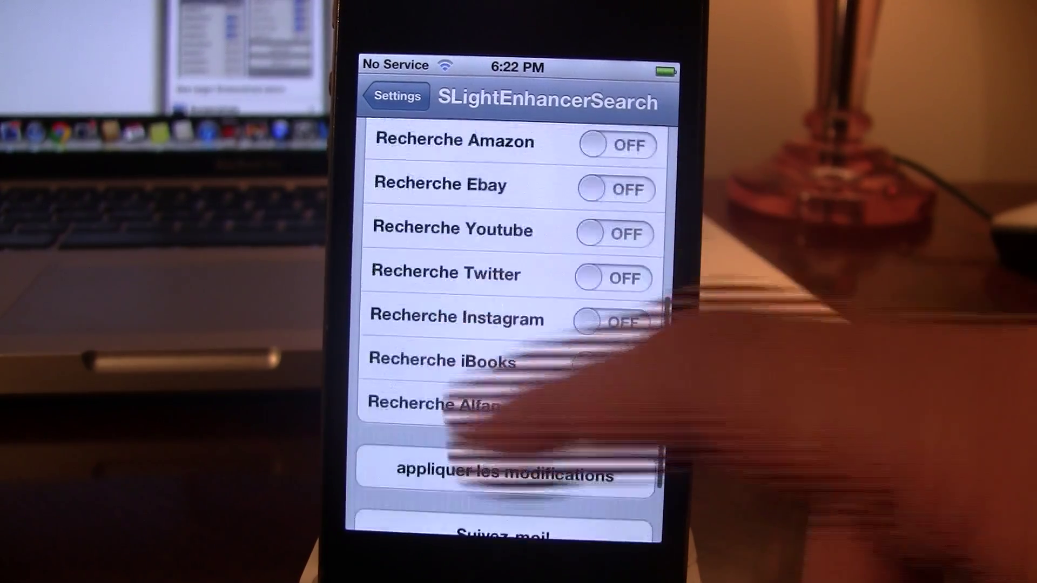
Open the SLightEnhancerSearch package details page from the 'Slight' search results in Cydia
scroll(down, 3)
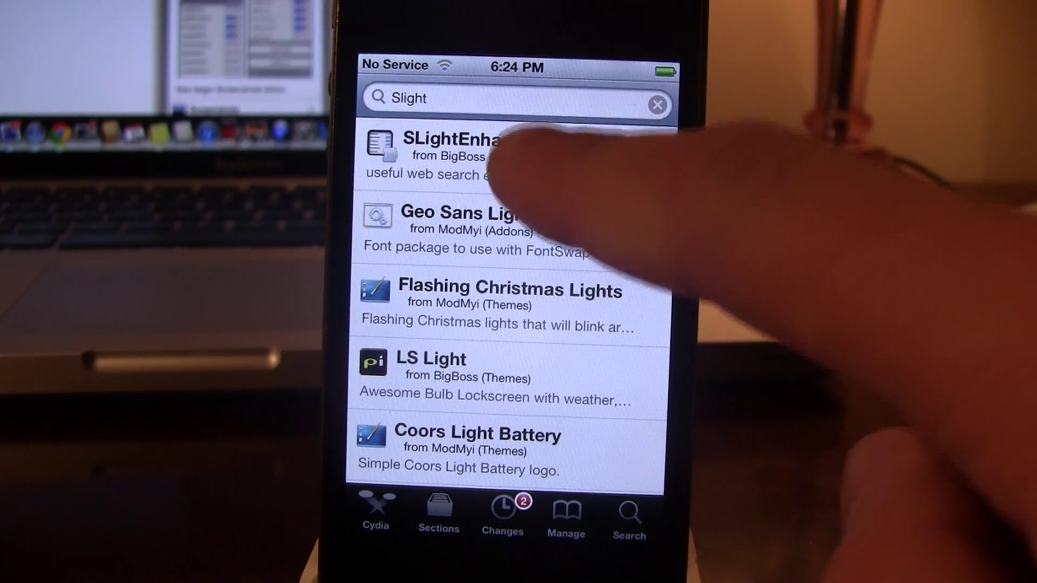
click(451, 149)
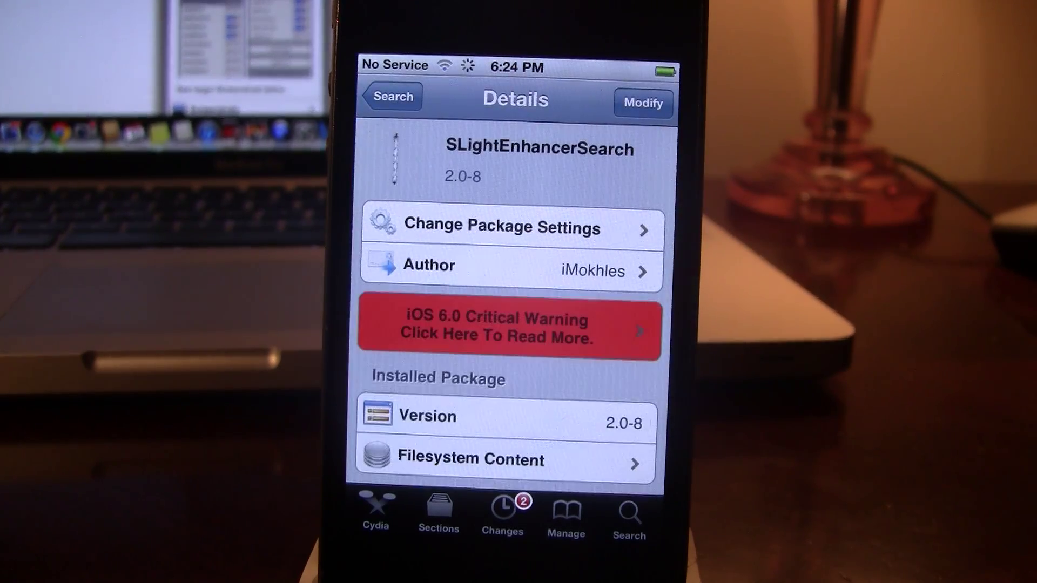